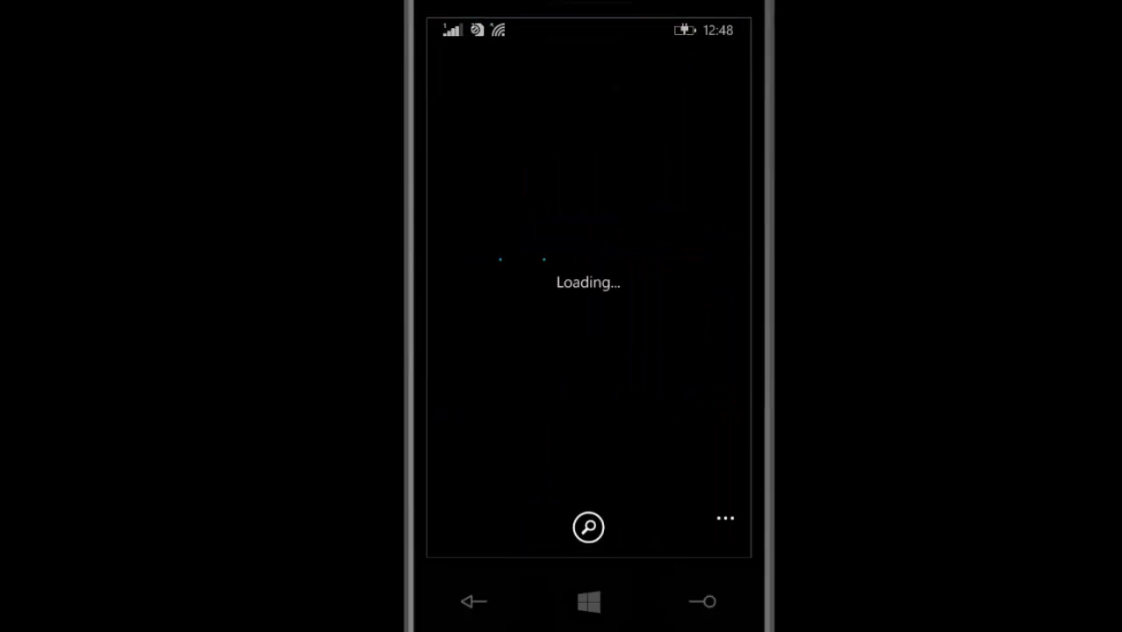
- Search the Windows Phone Store for 'windows insider'
text(windows)
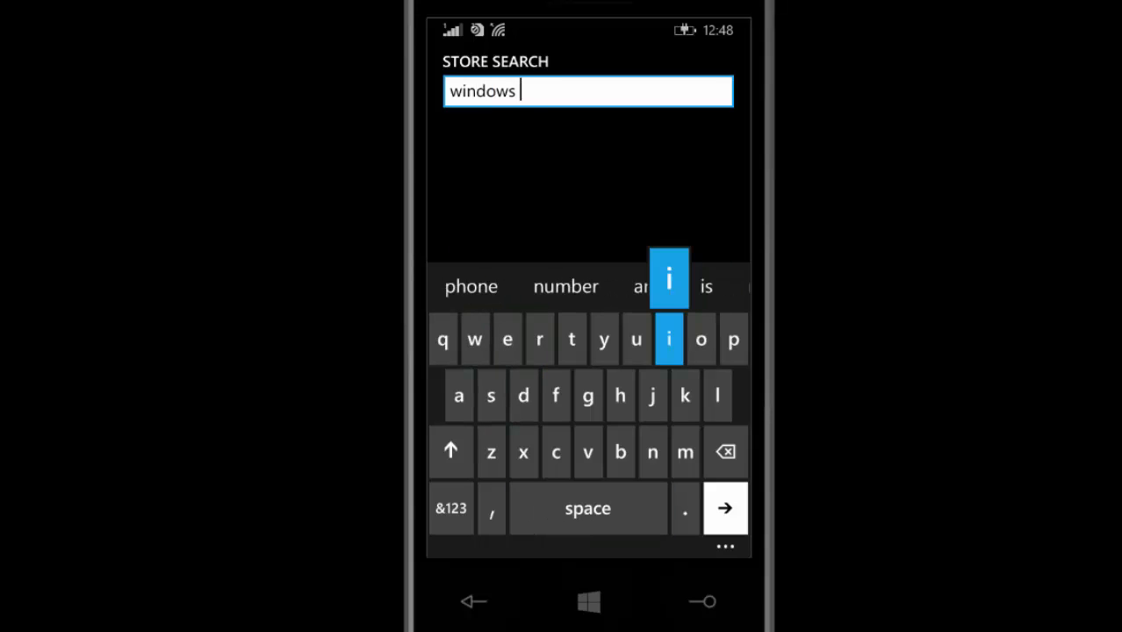
text(insider)
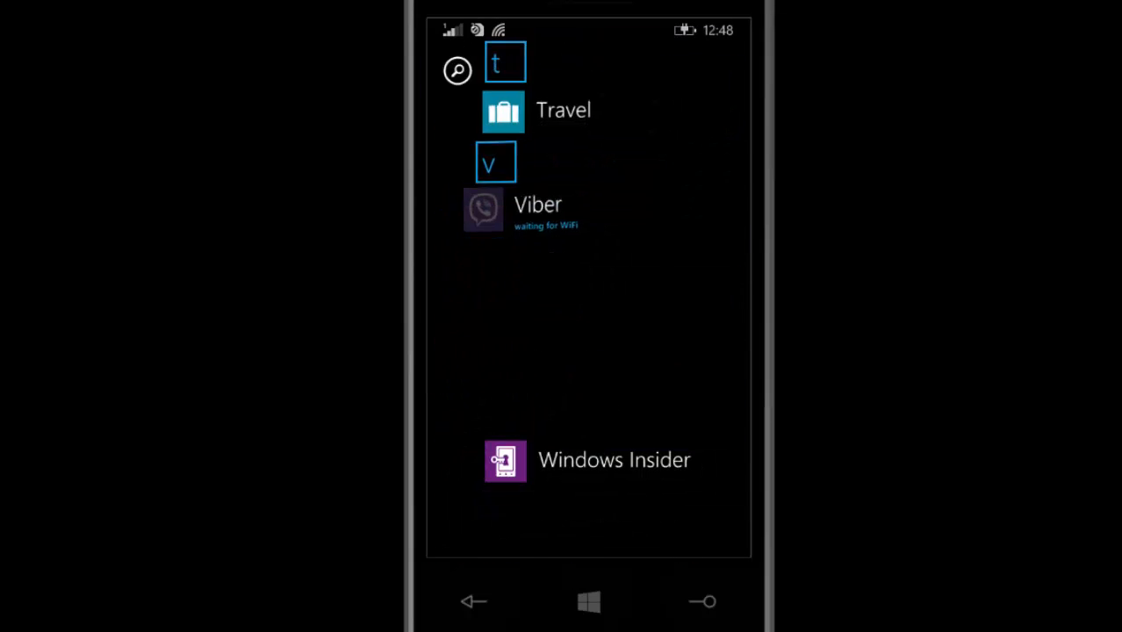
- Launch the Windows Insider app from the app list to reach its enrol page
click(506, 460)
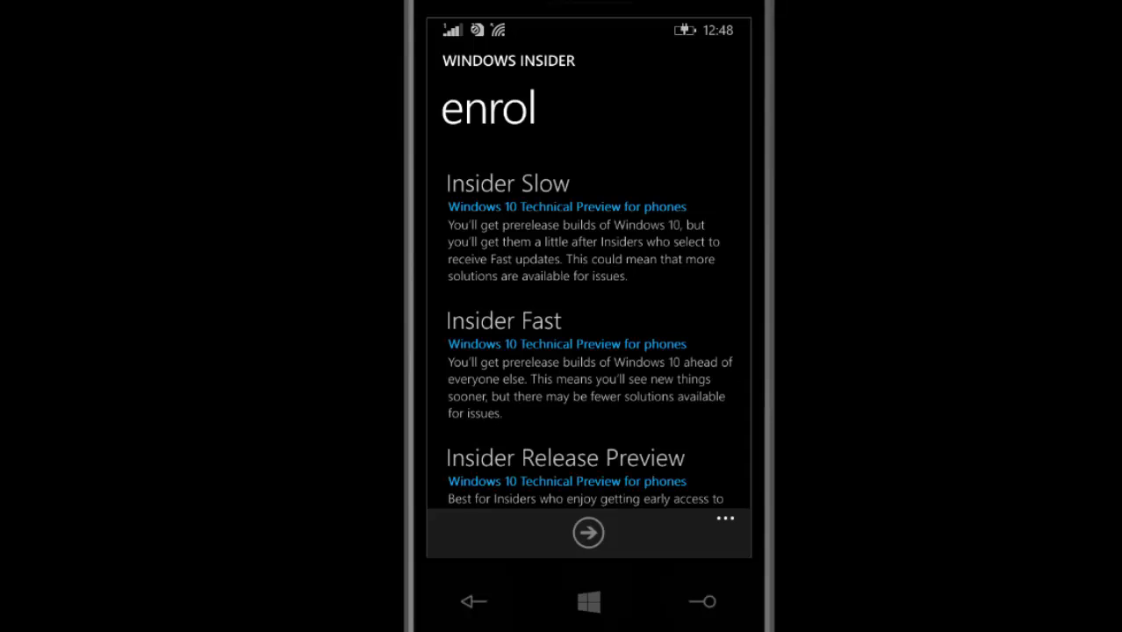
- Select the Insider Fast ring and proceed to the prerelease software warning
scroll(down, 3)
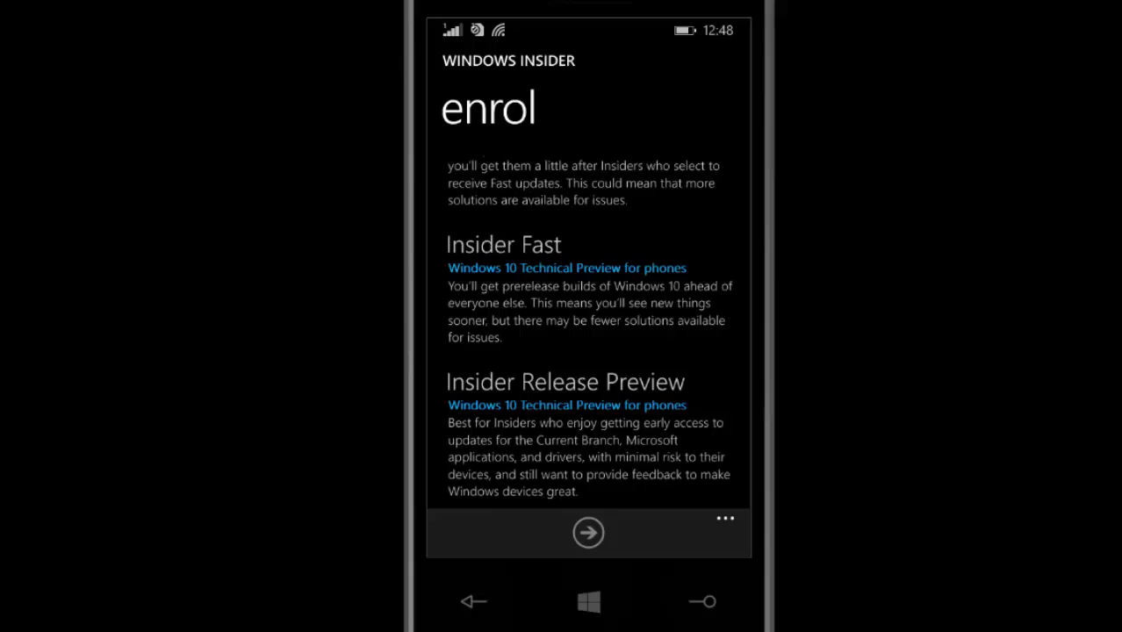
scroll(down, 3)
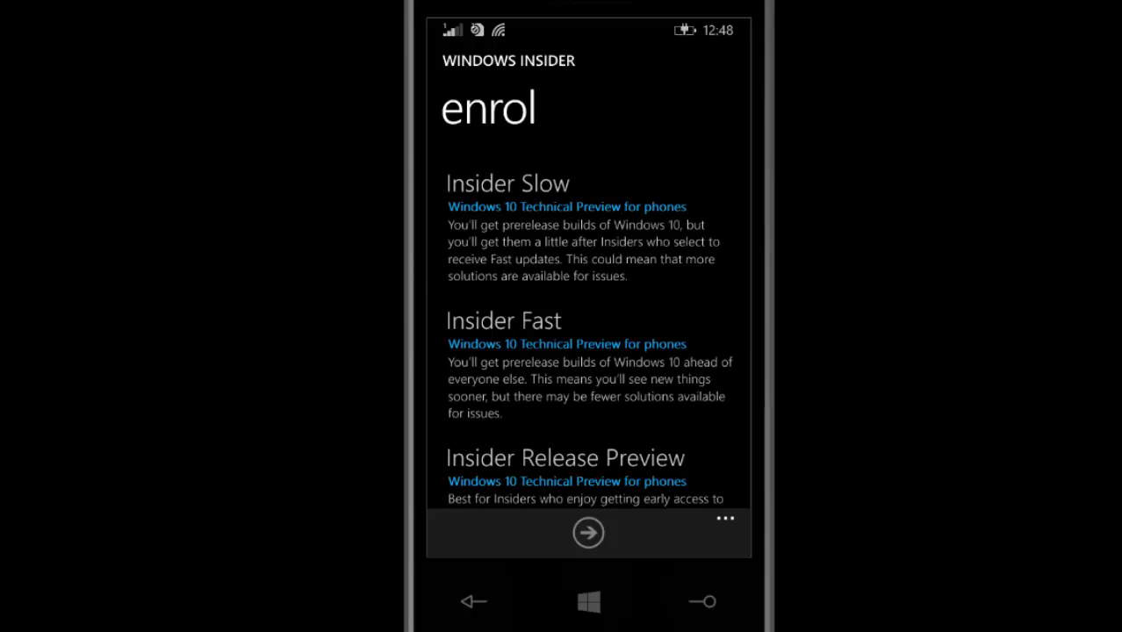
click(502, 320)
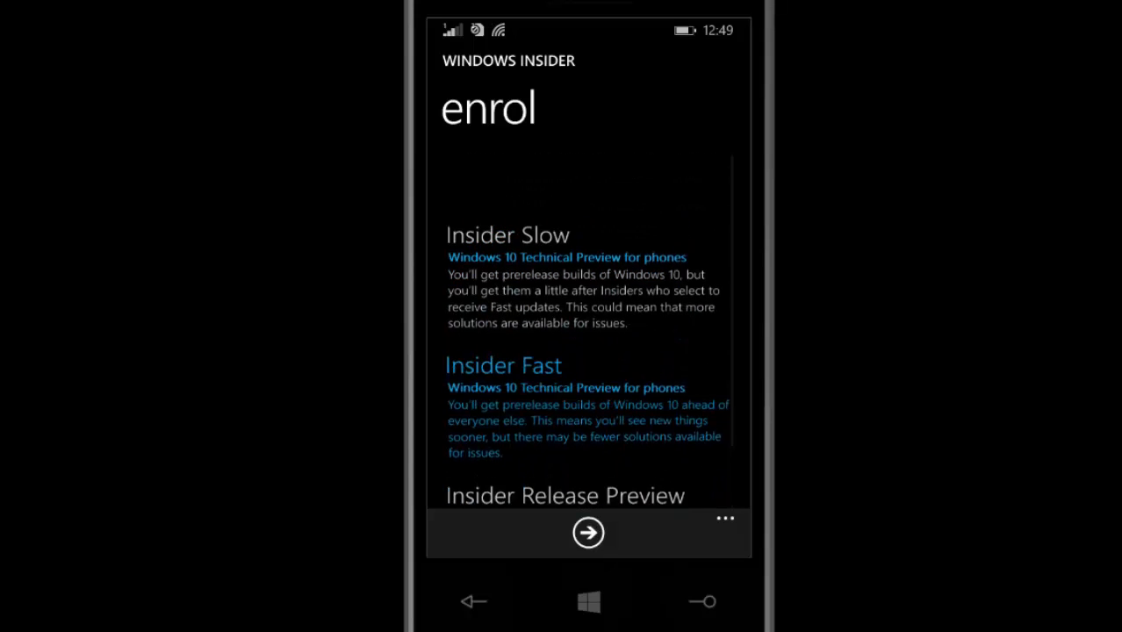
scroll(down, 3)
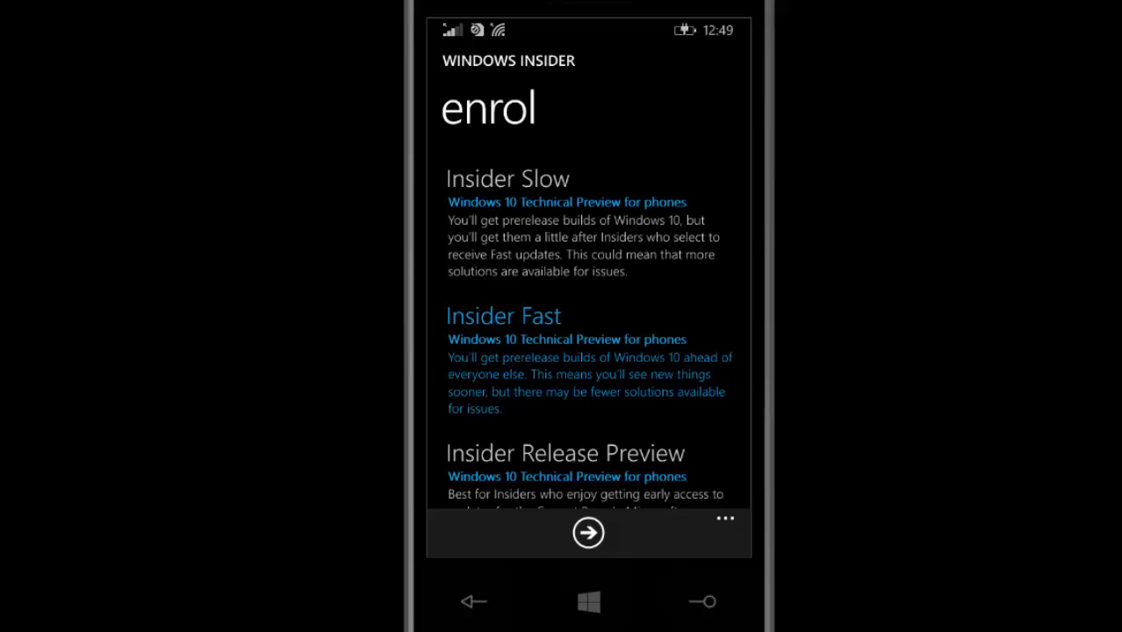
click(586, 532)
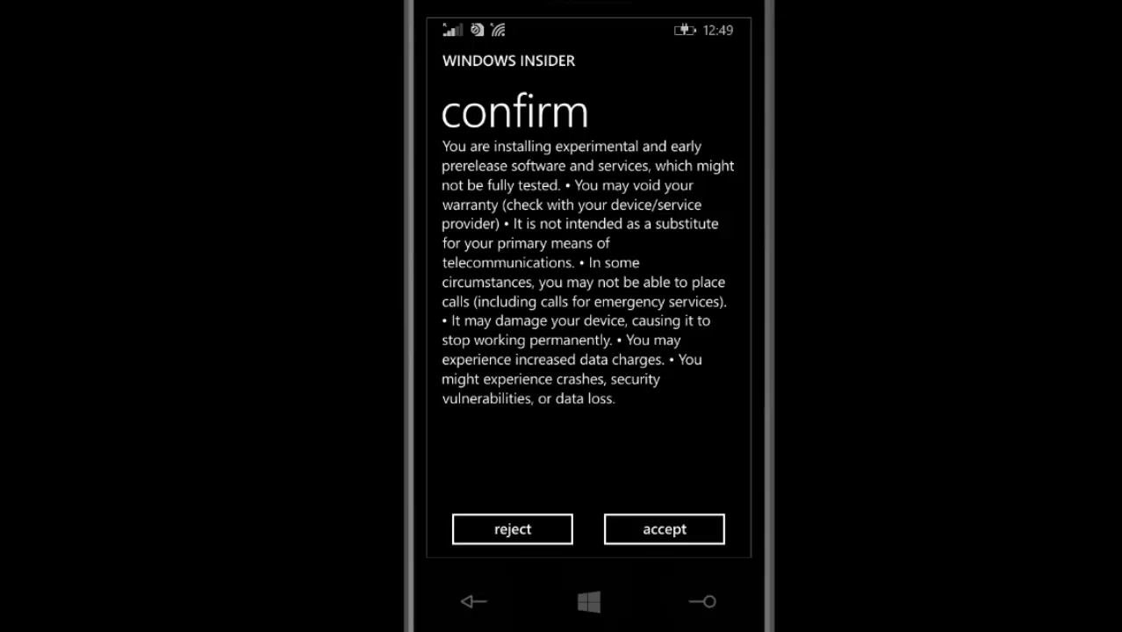
- Accept the prerelease terms, landing on the 'device is preparing an update' error
click(664, 529)
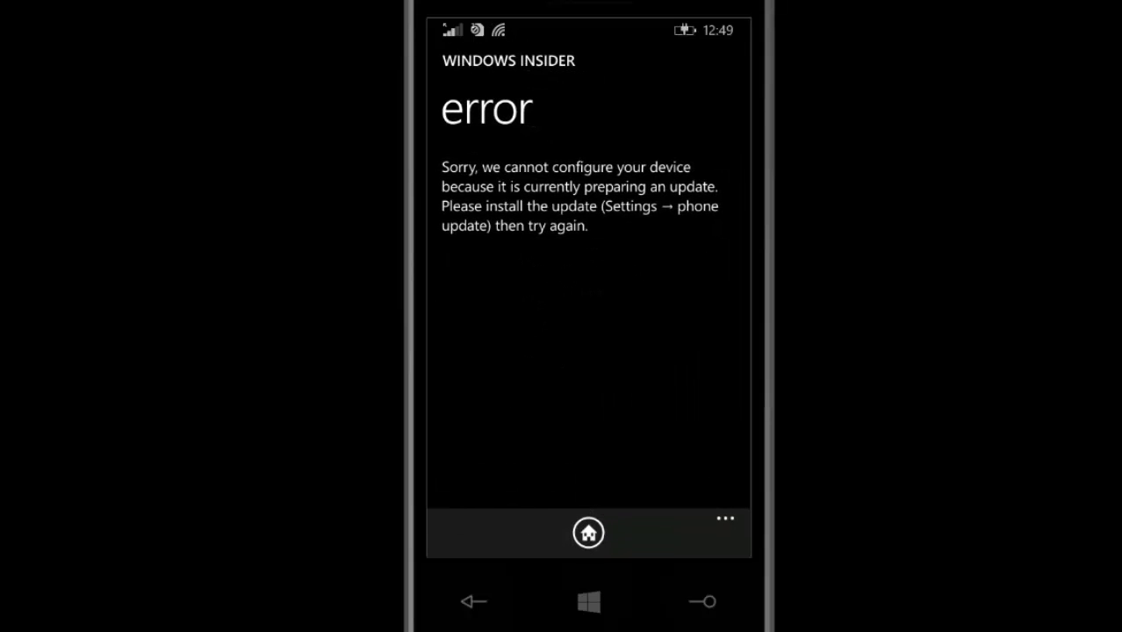